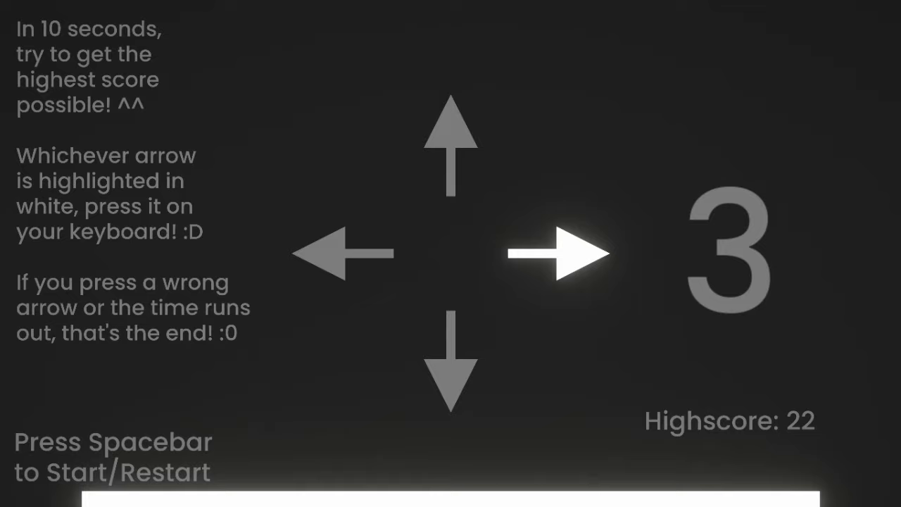
# Answer the lit arrows with Right, Down, Down, Left, Right, raising the score to 13.
pyautogui.press('Right')
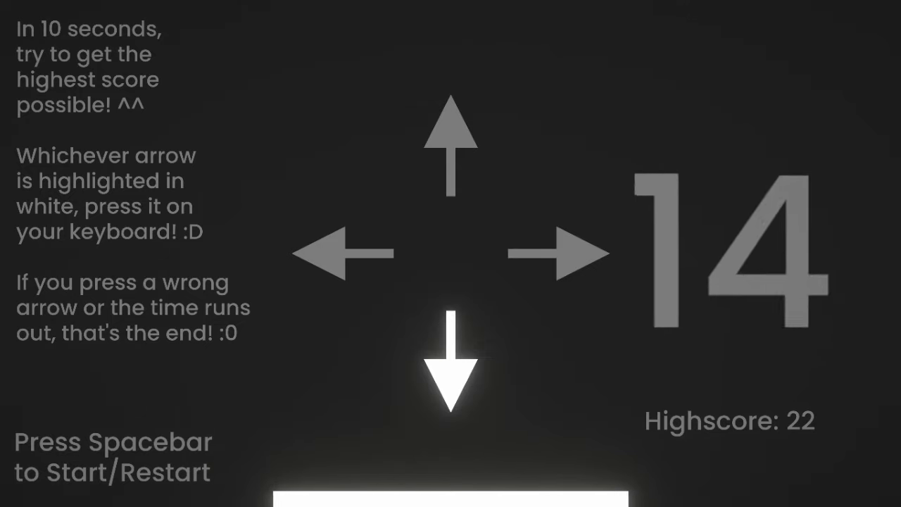
pyautogui.press('Down')
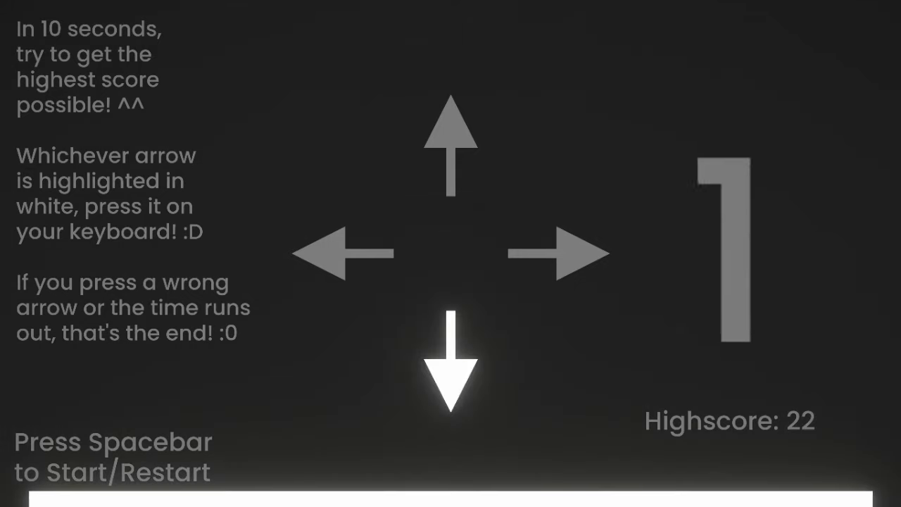
pyautogui.press('down')
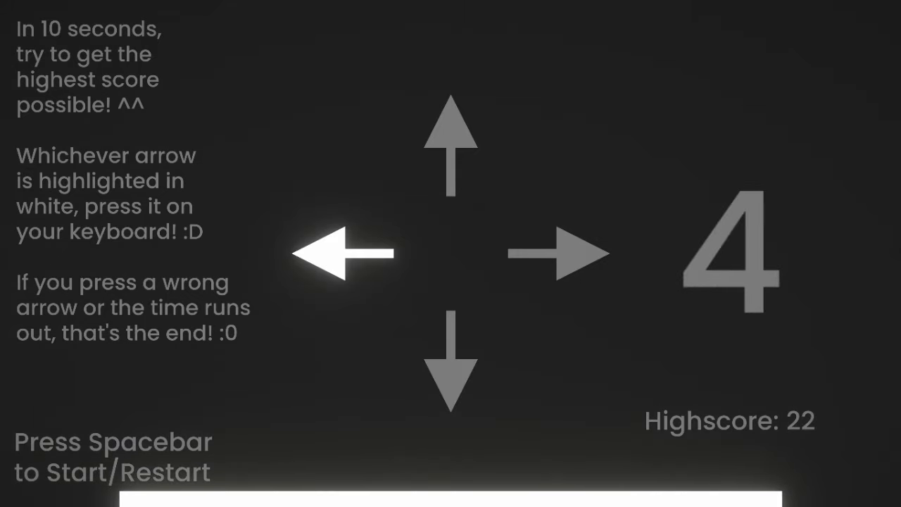
pyautogui.press('left')
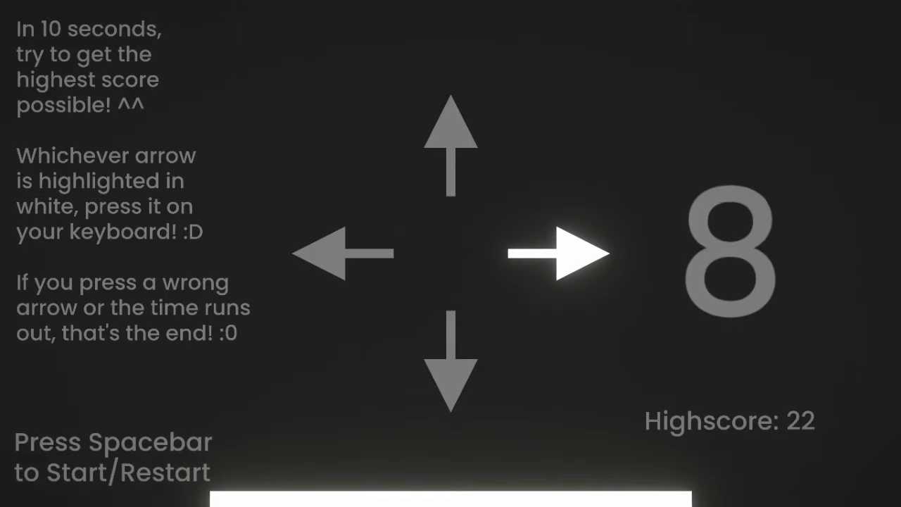
pyautogui.press('right')
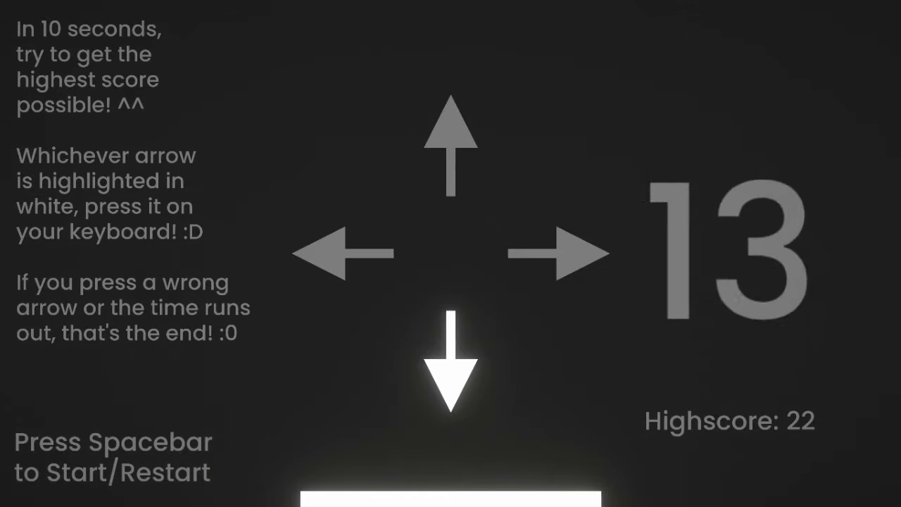